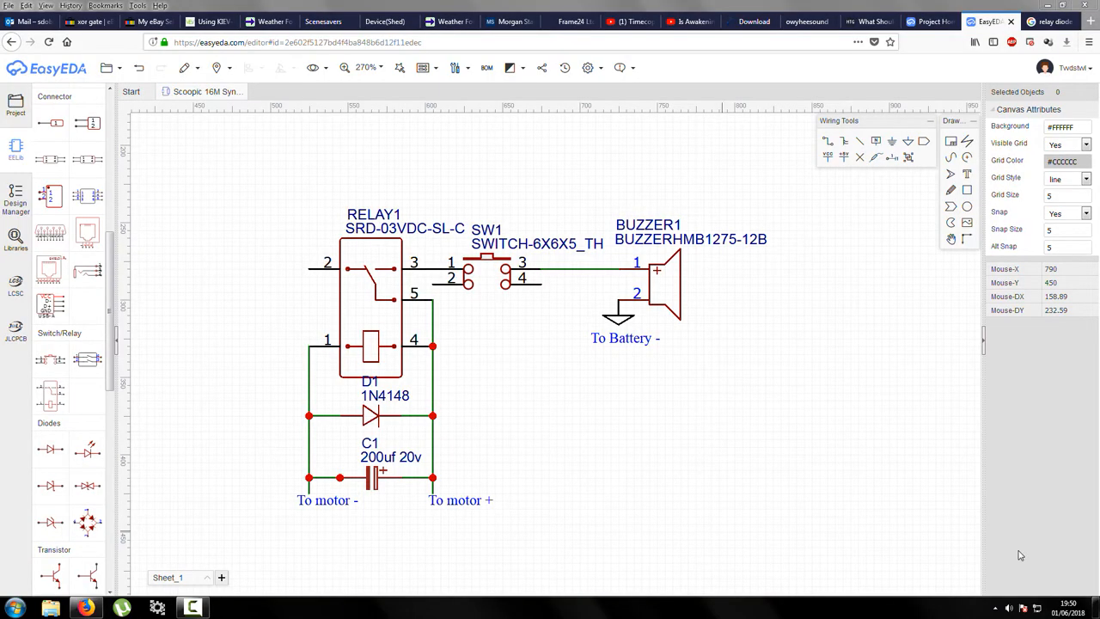
{"action": "mouse_move", "coordinate": [770, 509]}
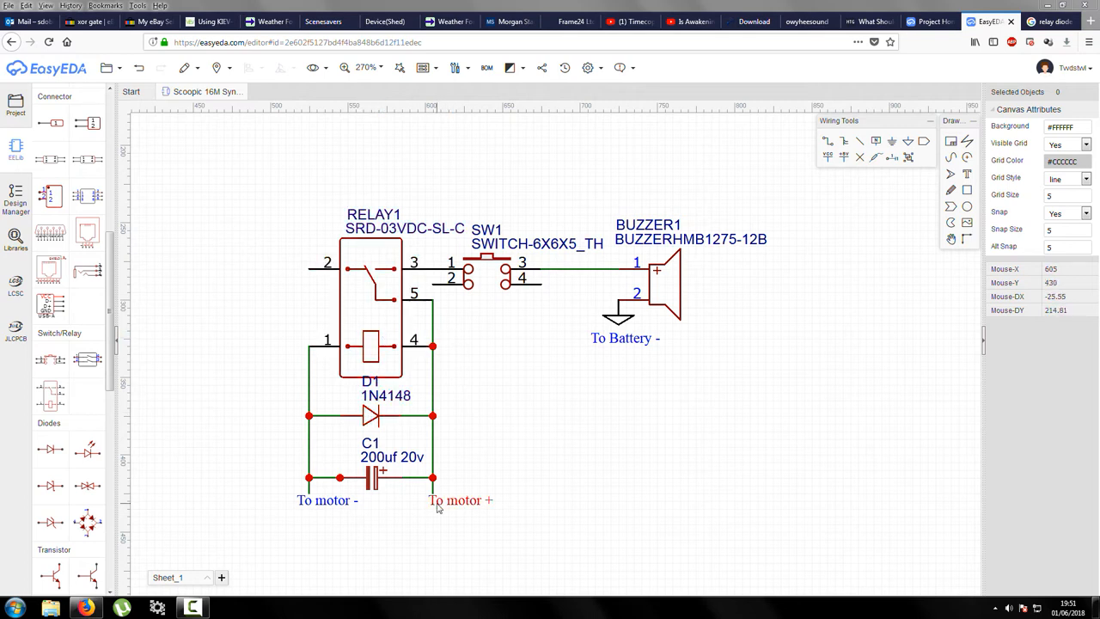
{"action": "left_click", "coordinate": [369, 305]}
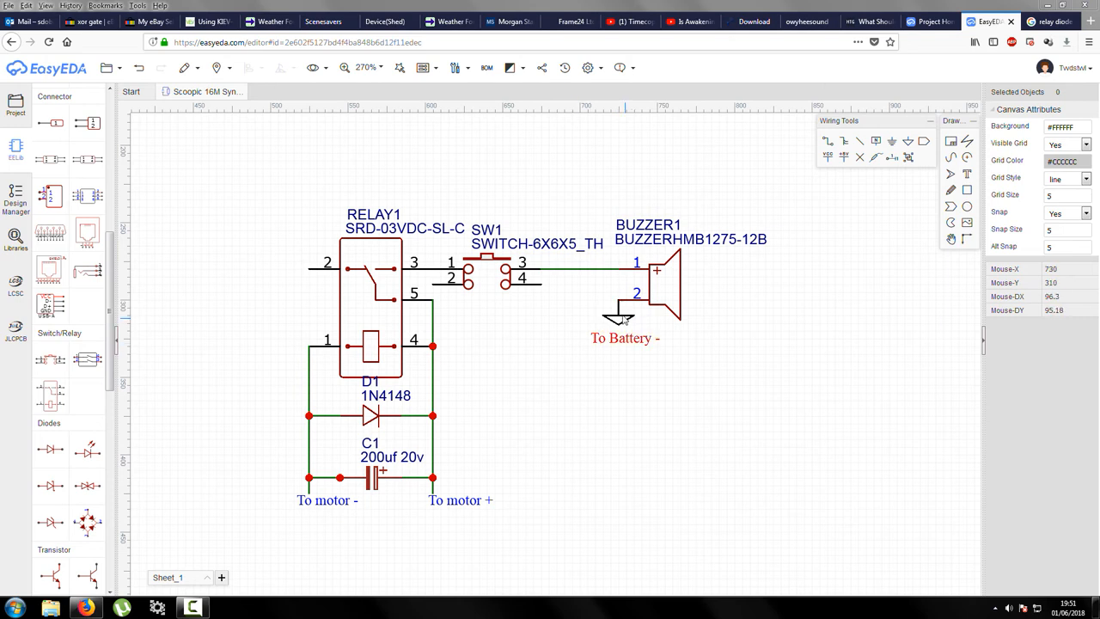
{"action": "mouse_move", "coordinate": [651, 344]}
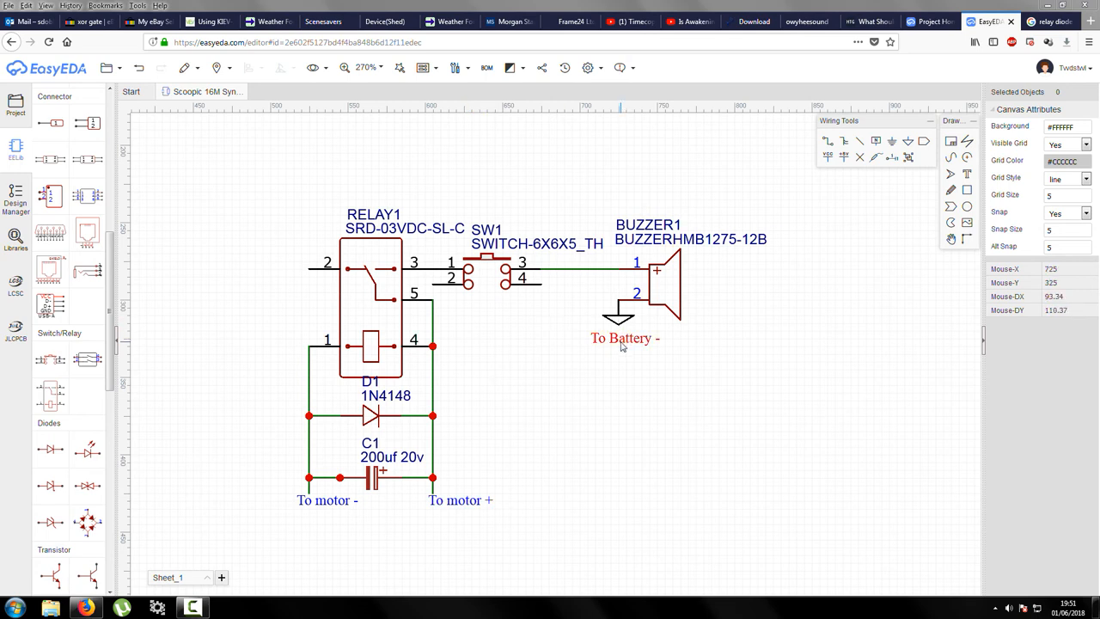
{"action": "left_click", "coordinate": [468, 266]}
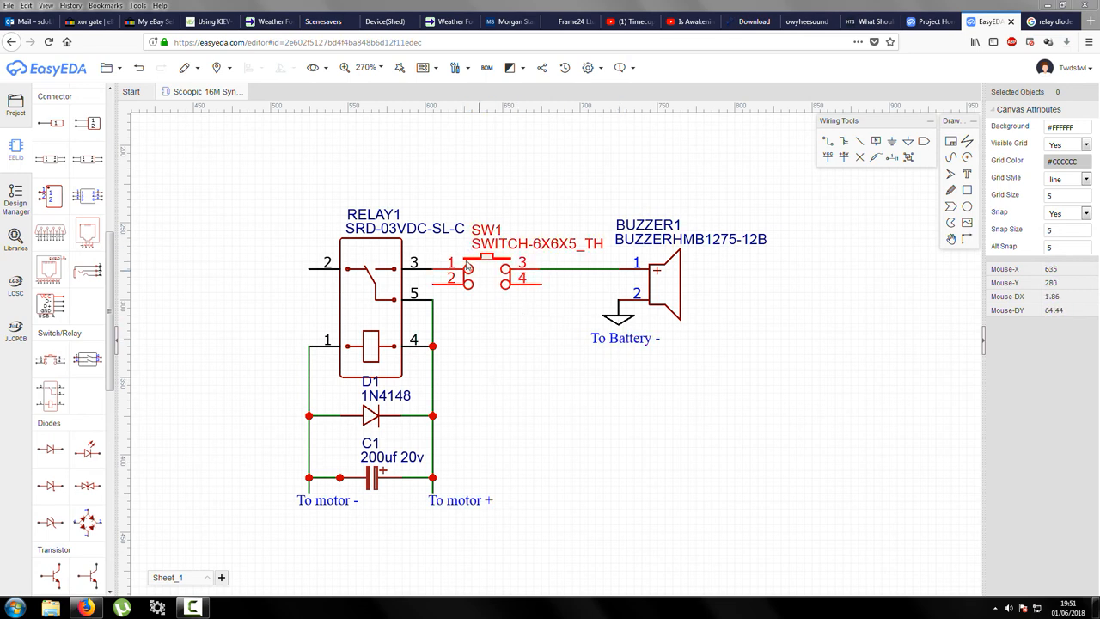